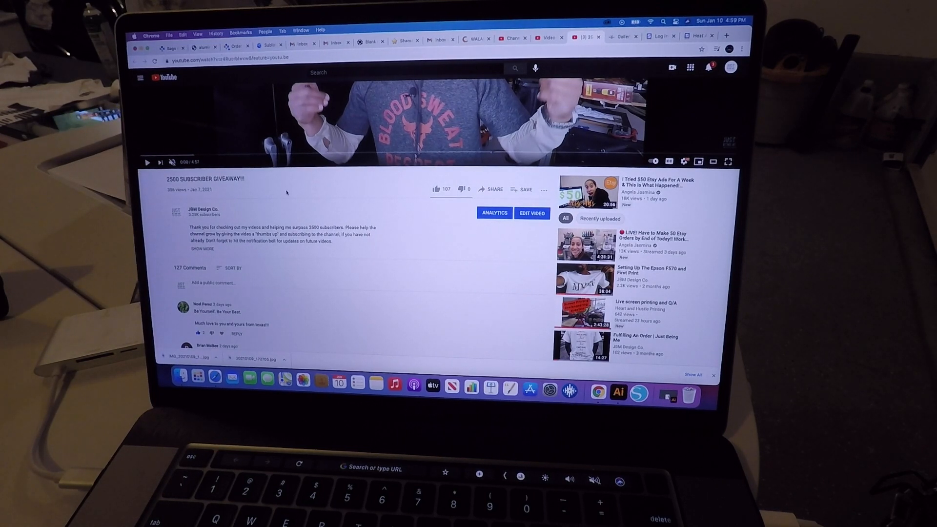
Step: Scroll down the giveaway page past Post Contents to the Your Rules form
scroll("down", 3)
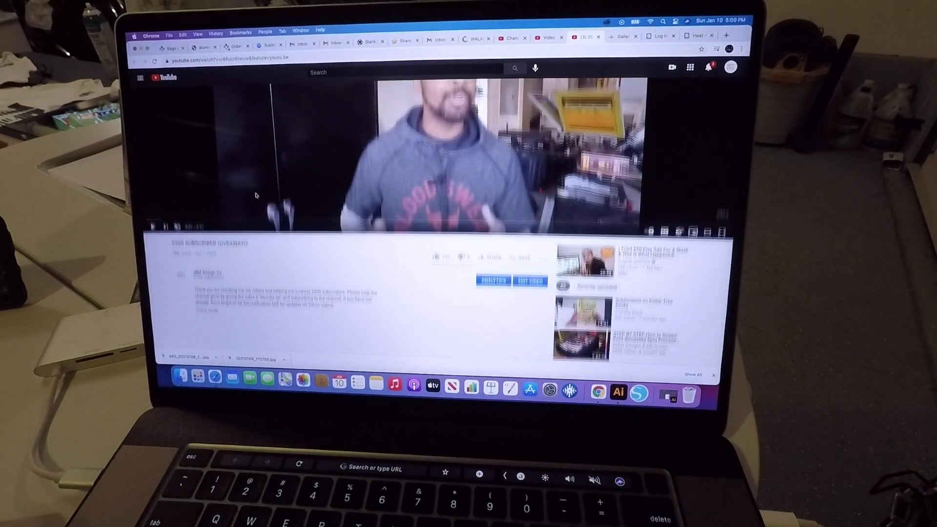
scroll("down", 3)
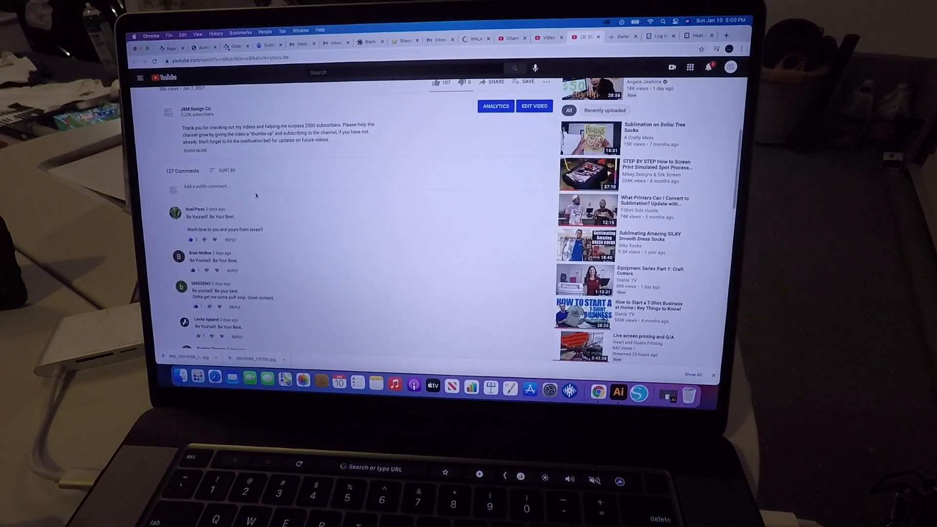
scroll("down", 3)
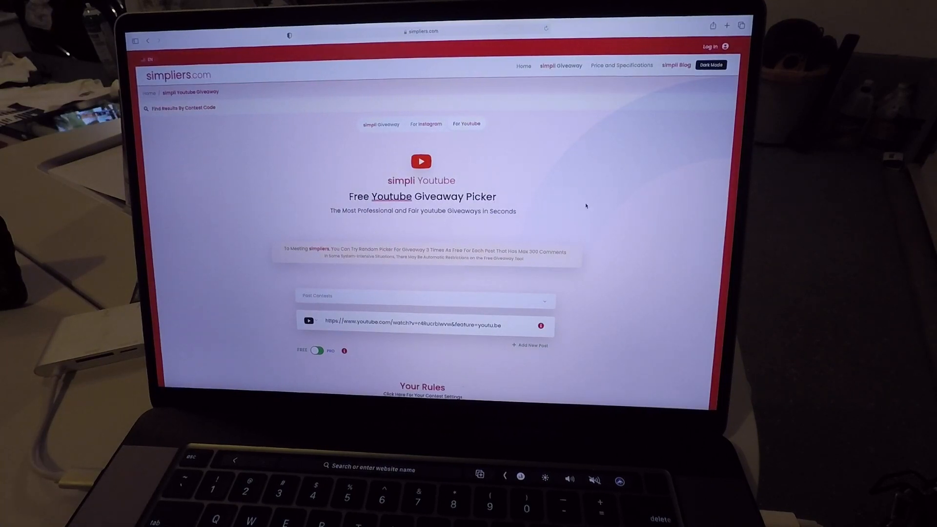
scroll("down", 3)
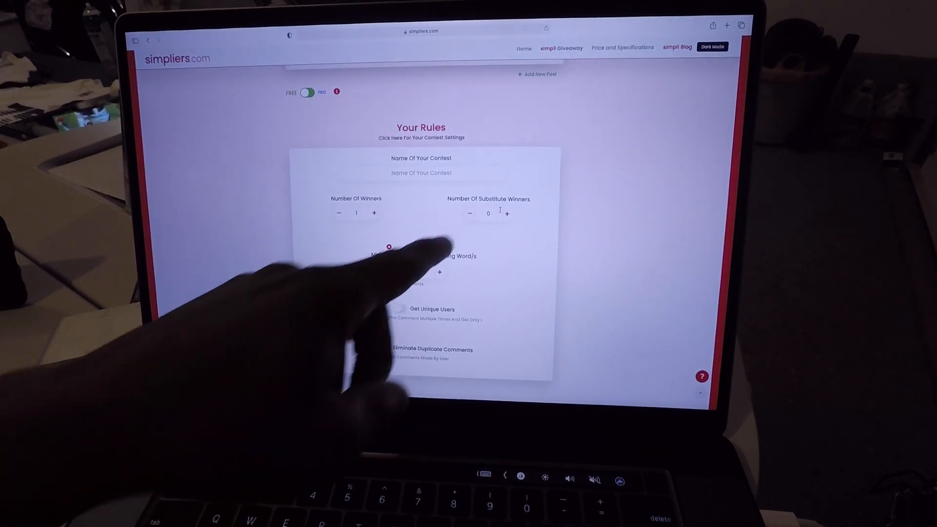
Step: Switch the rules to Including Word/s and start entering 'Be Yourself'
left_click(383, 349)
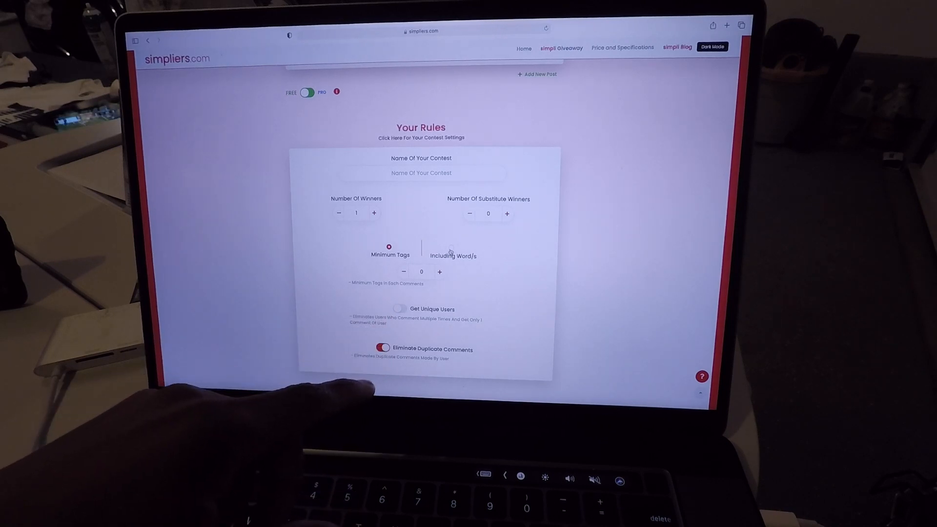
left_click(450, 247)
type("B")
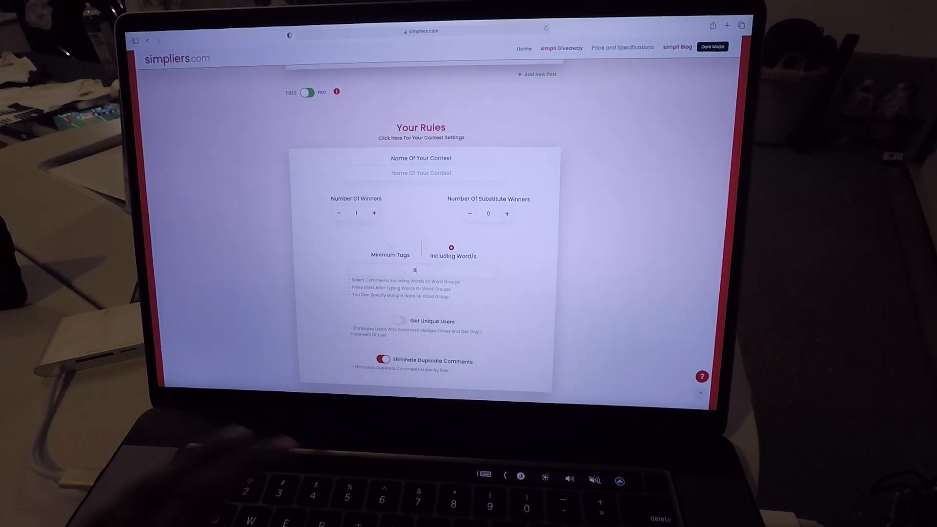
type("e Yourself. Be Your Best.")
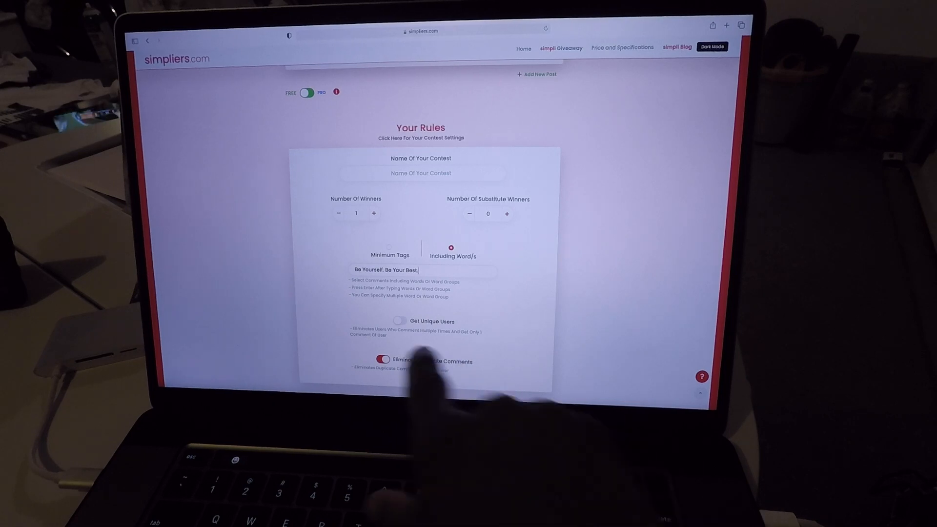
left_click(383, 359)
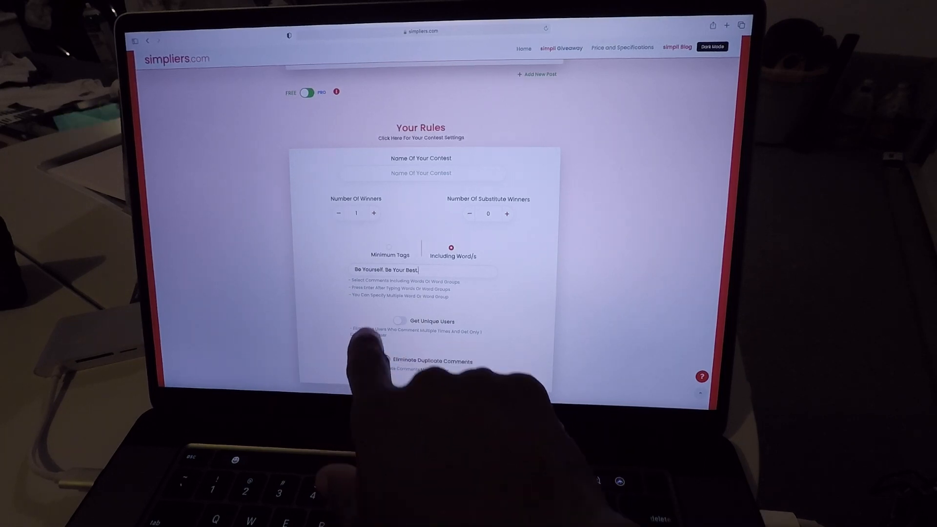
Step: Add 'Be Yourself. Be Your Best.' as a required word group
left_click(383, 359)
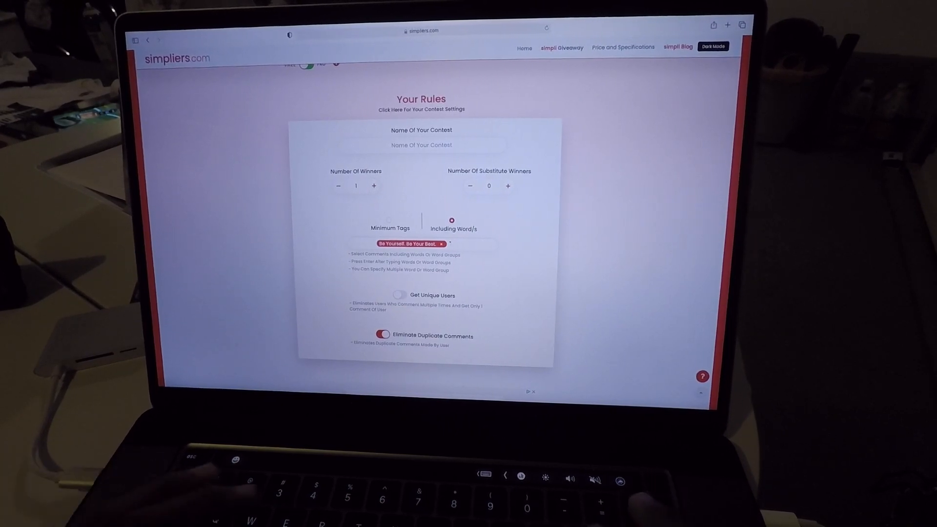
type("Be Yourself.")
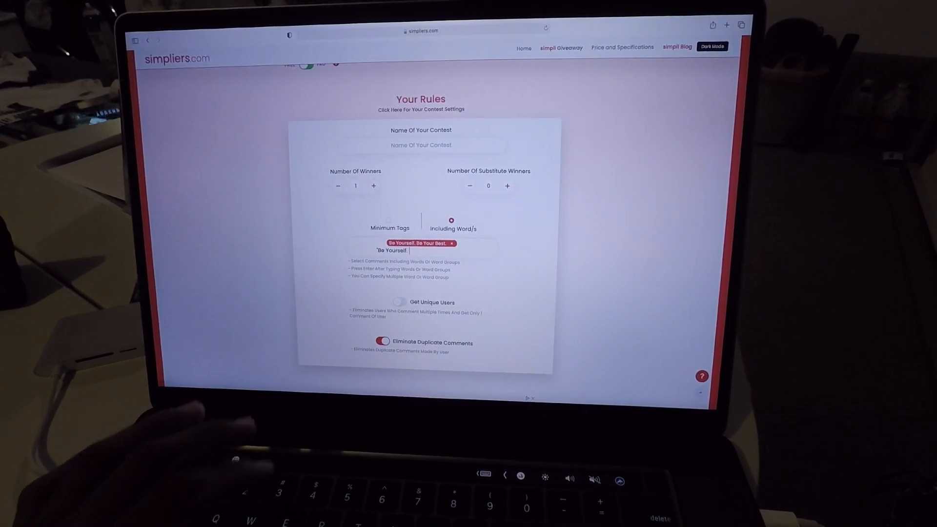
type("Be Your Best.'")
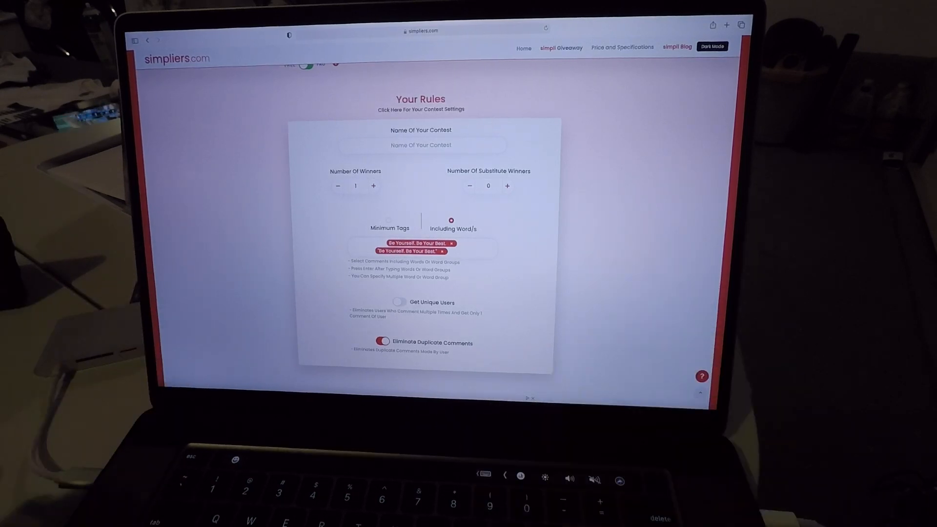
scroll("down", 3)
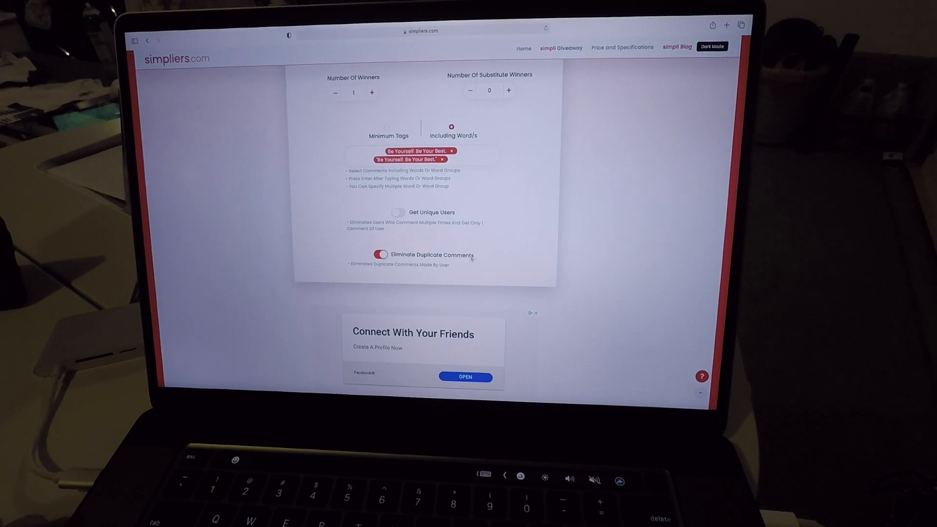
mouse_move(494, 263)
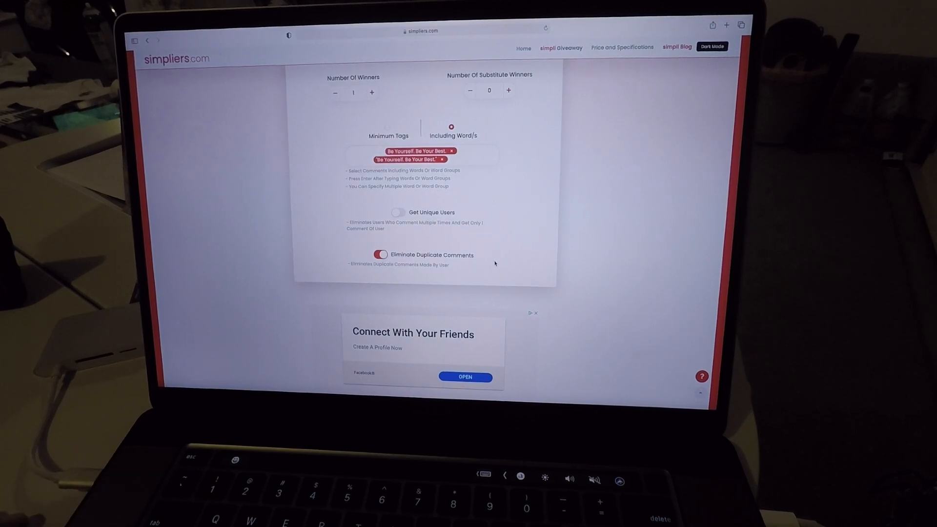
Step: Submit the rules with Get Comments to load the video's 127 comments
scroll("down", 3)
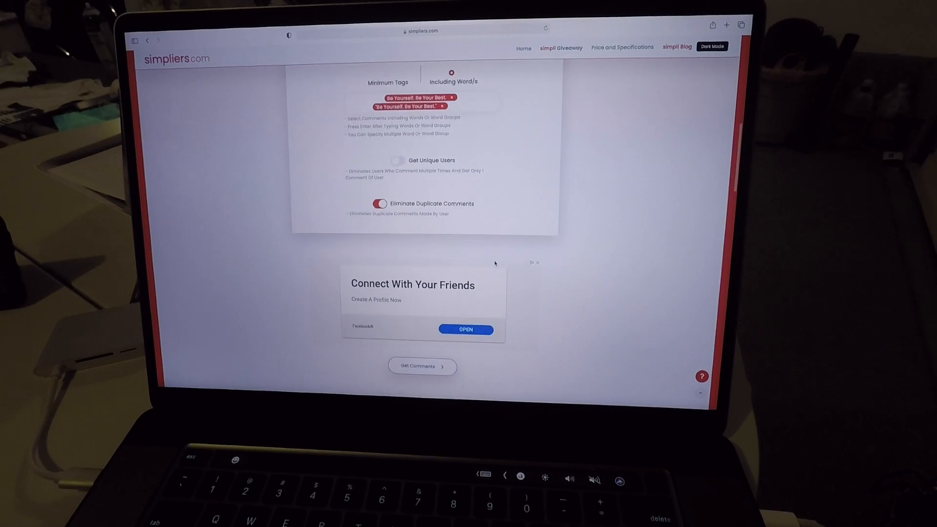
scroll("down", 3)
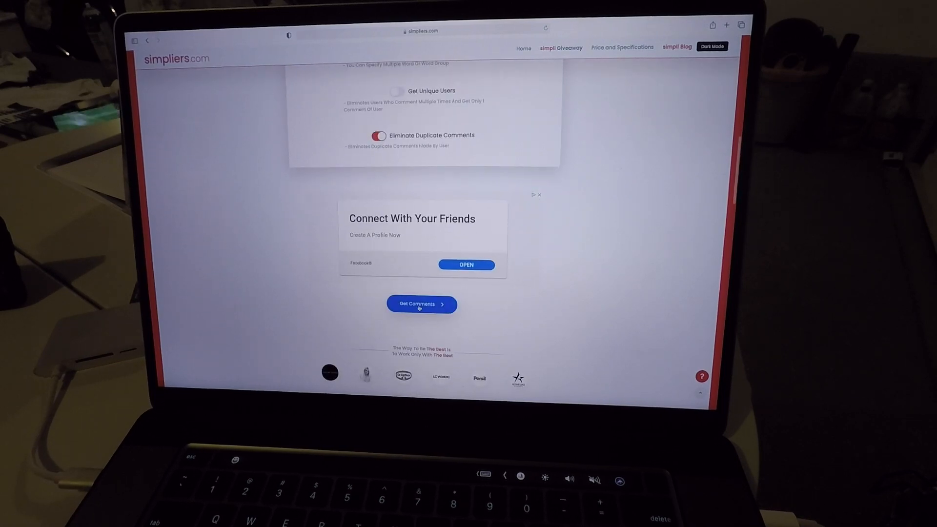
left_click(421, 304)
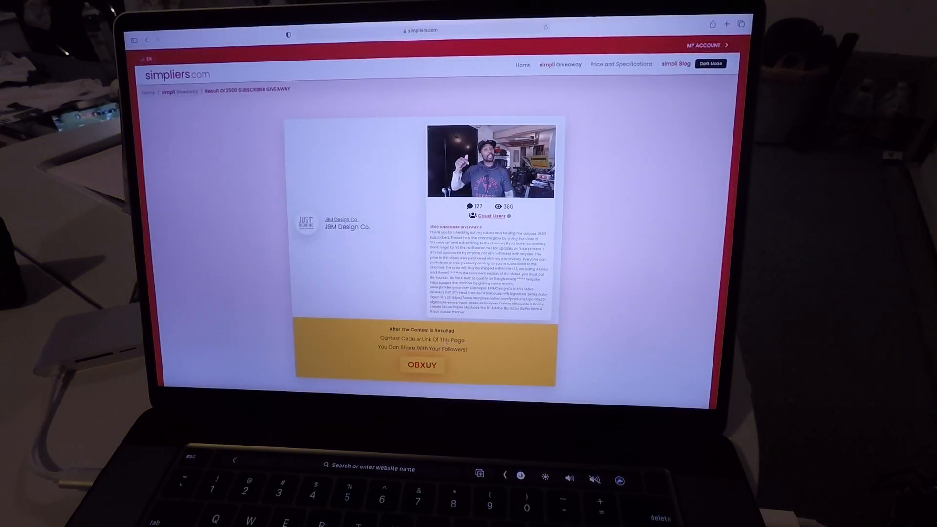
scroll("down", 3)
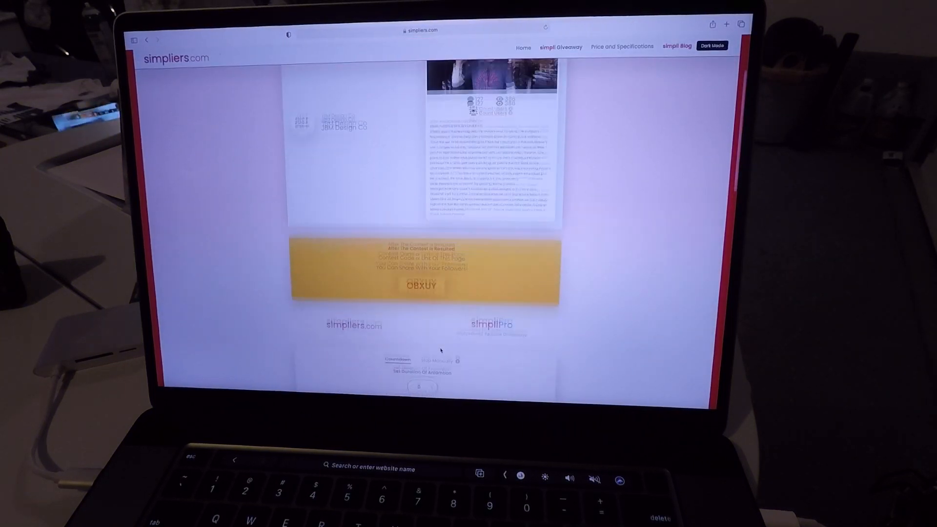
scroll("down", 3)
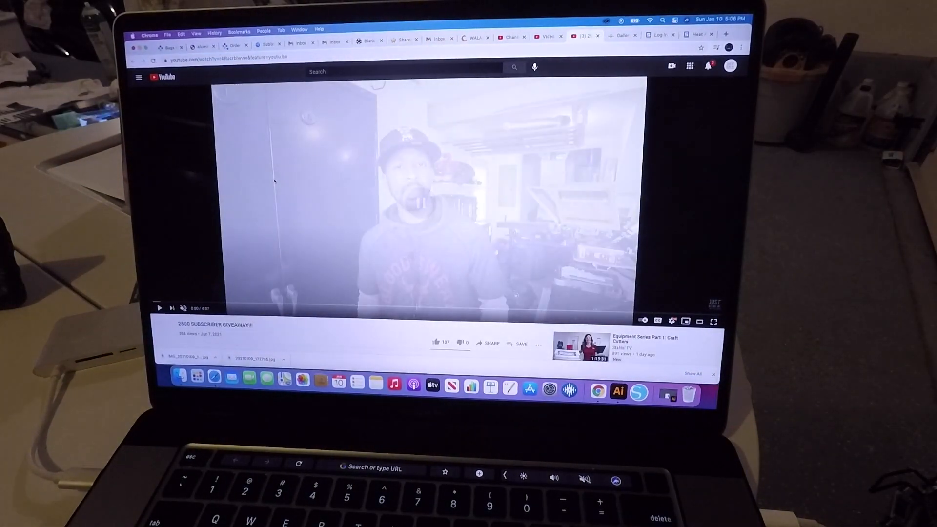
scroll("down", 3)
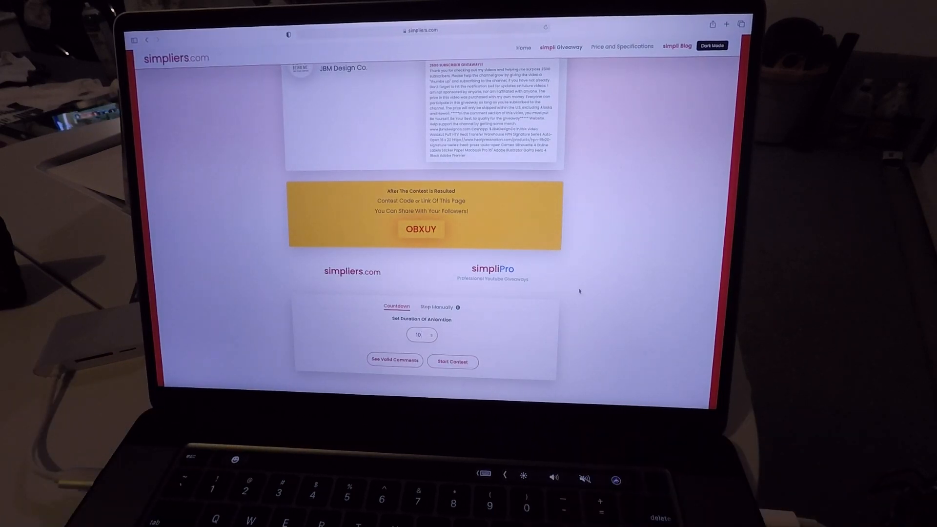
scroll("up", 3)
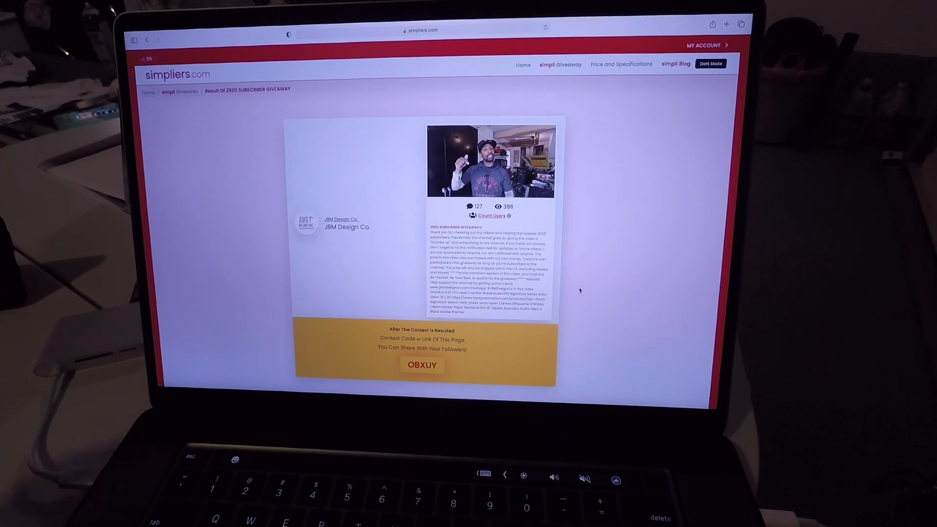
scroll("down", 3)
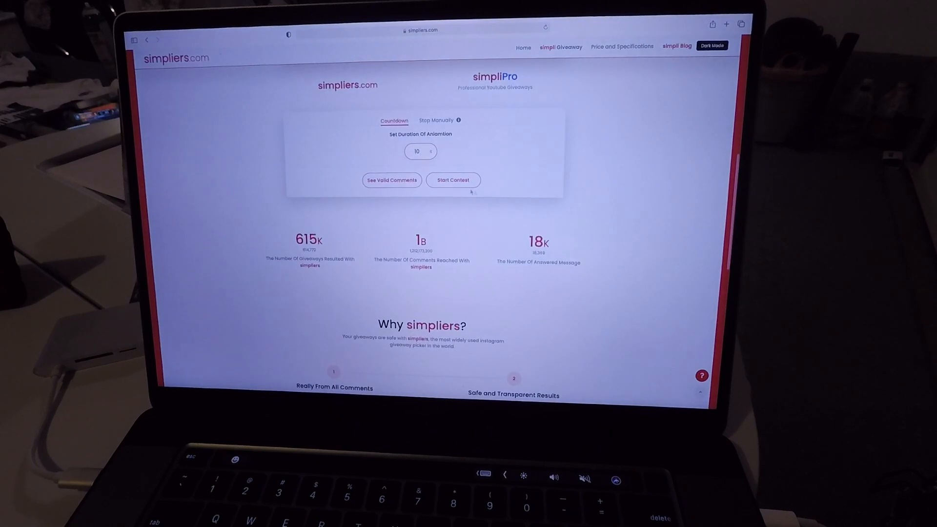
left_click(452, 180)
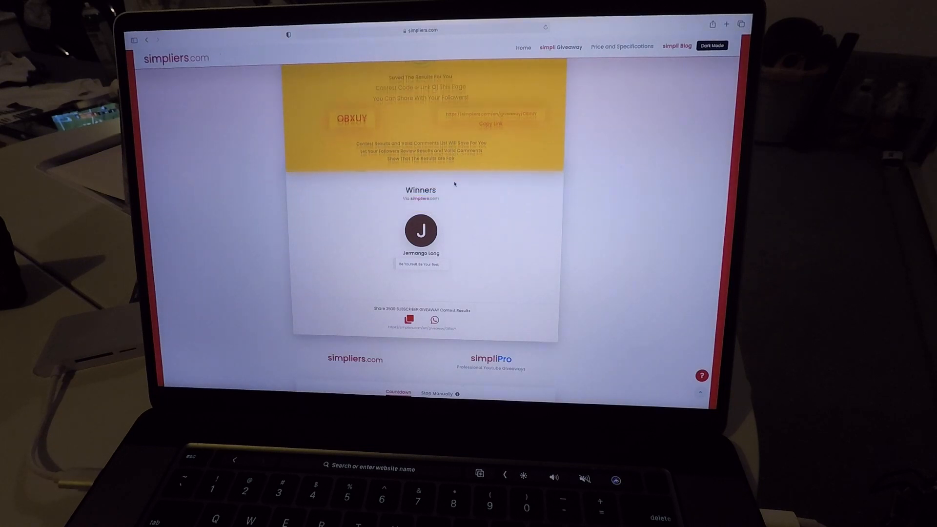
scroll("up", 3)
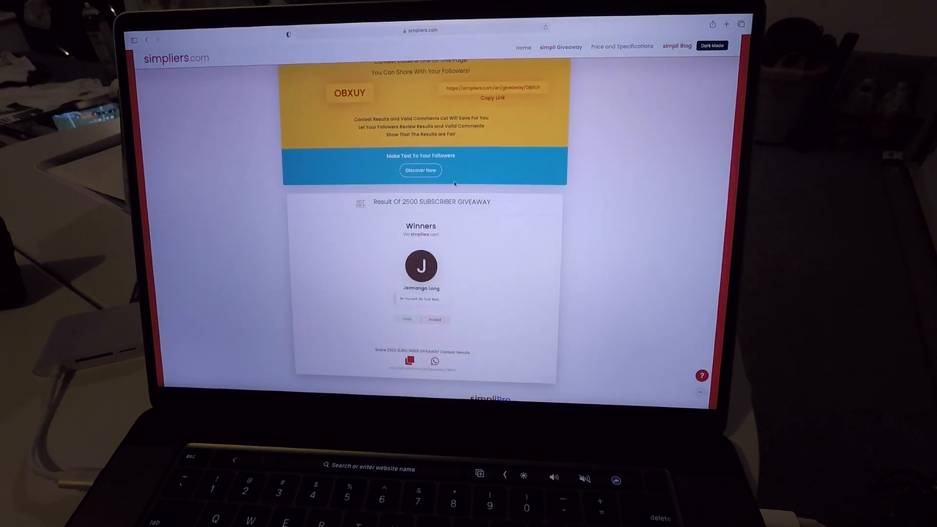
scroll("down", 3)
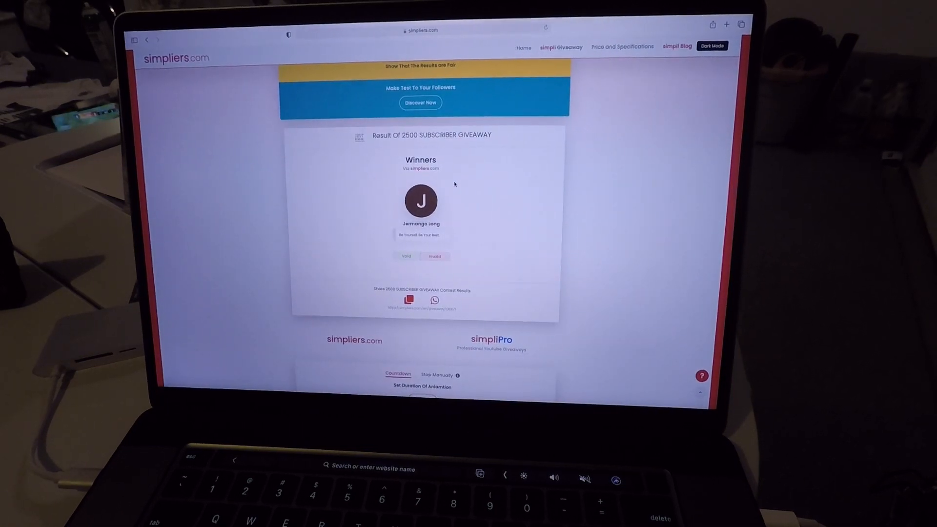